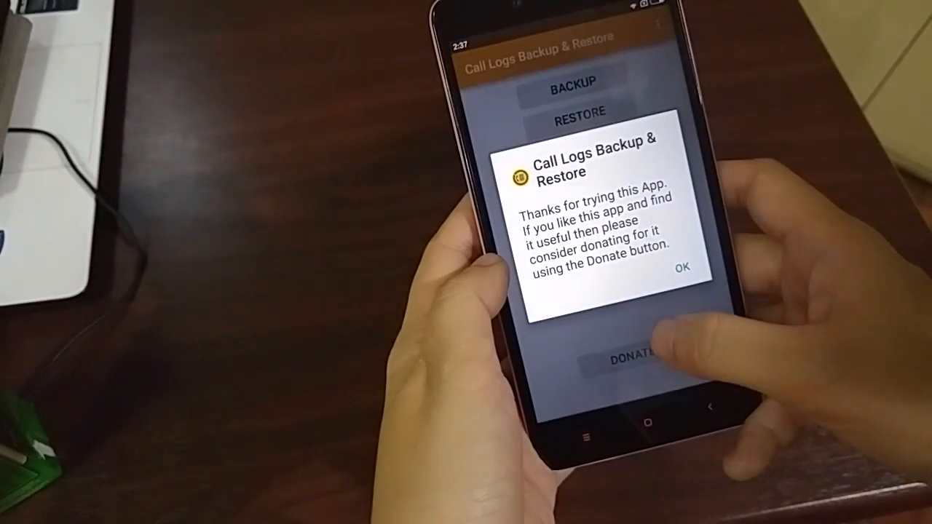
# Close the 'Thanks for trying this App' donation notice with OK to reach the main menu
pyautogui.click(681, 268)
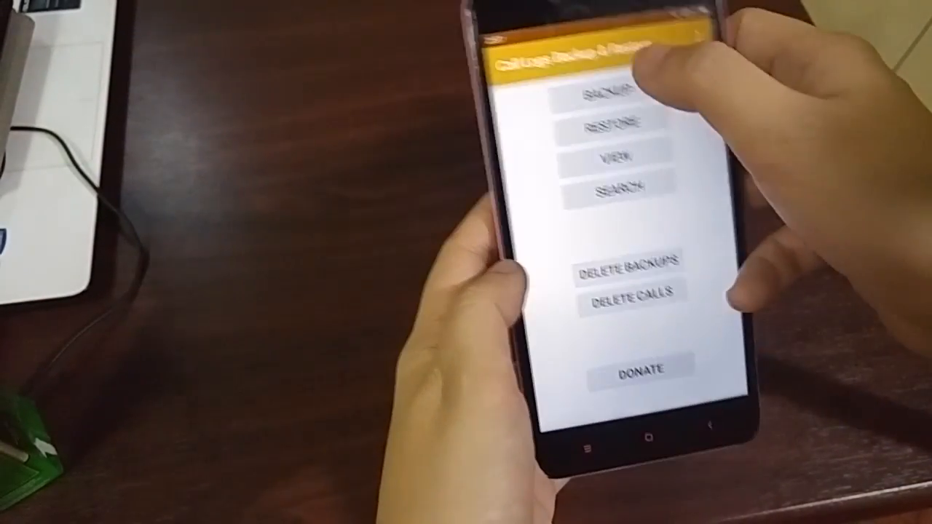